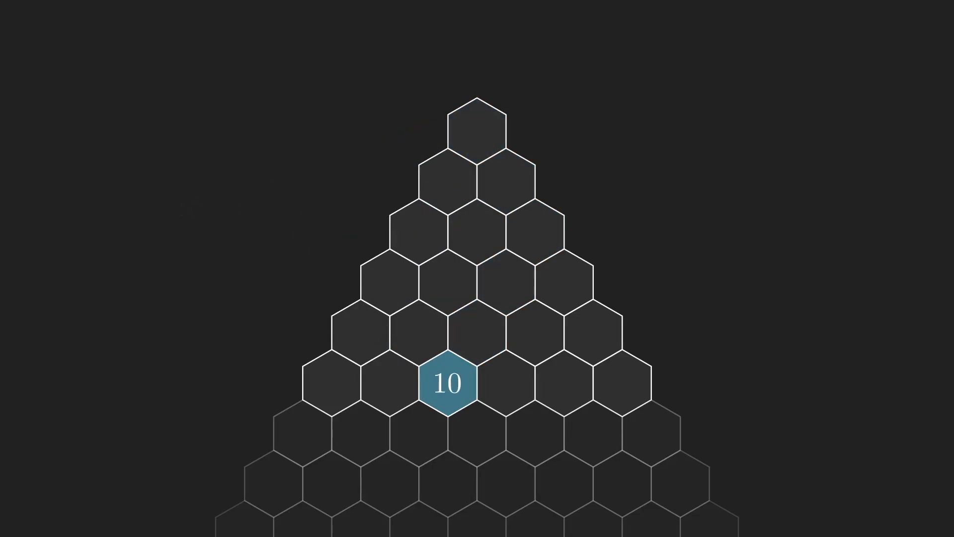
pyautogui.click(474, 128)
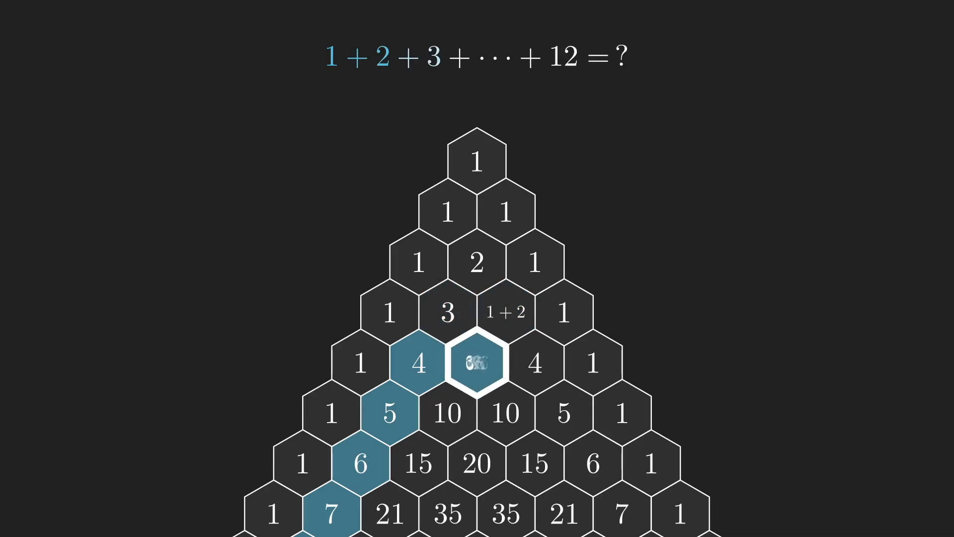
pyautogui.scroll(-3)
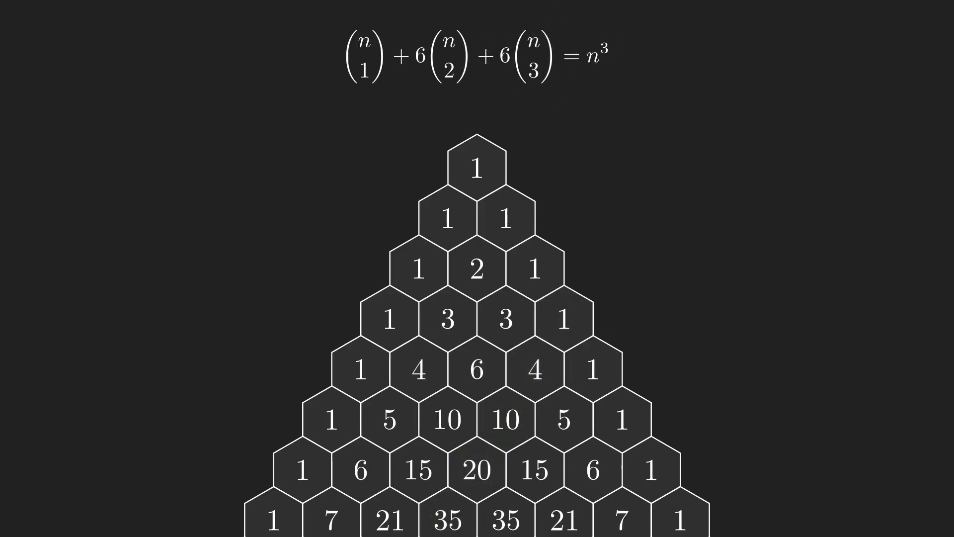
pyautogui.scroll(-3)
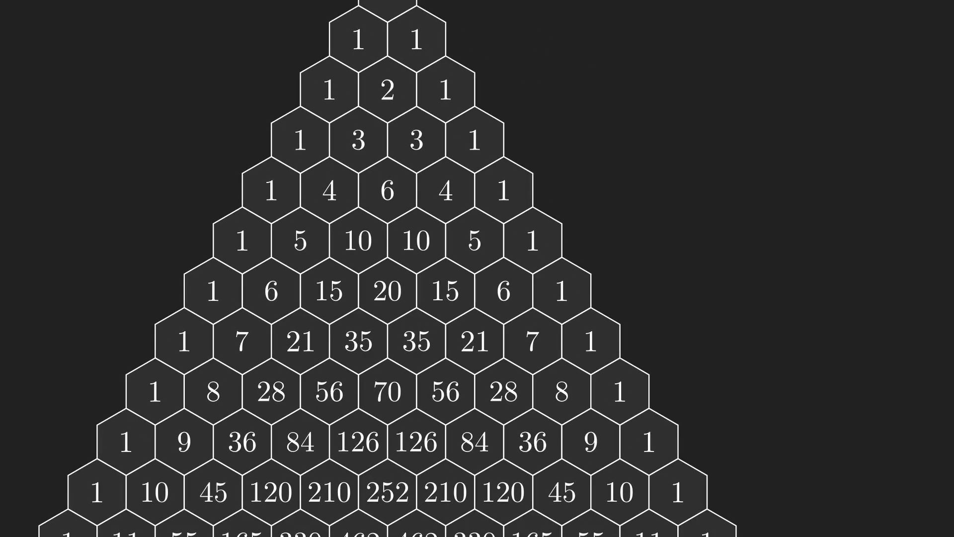
pyautogui.click(241, 340)
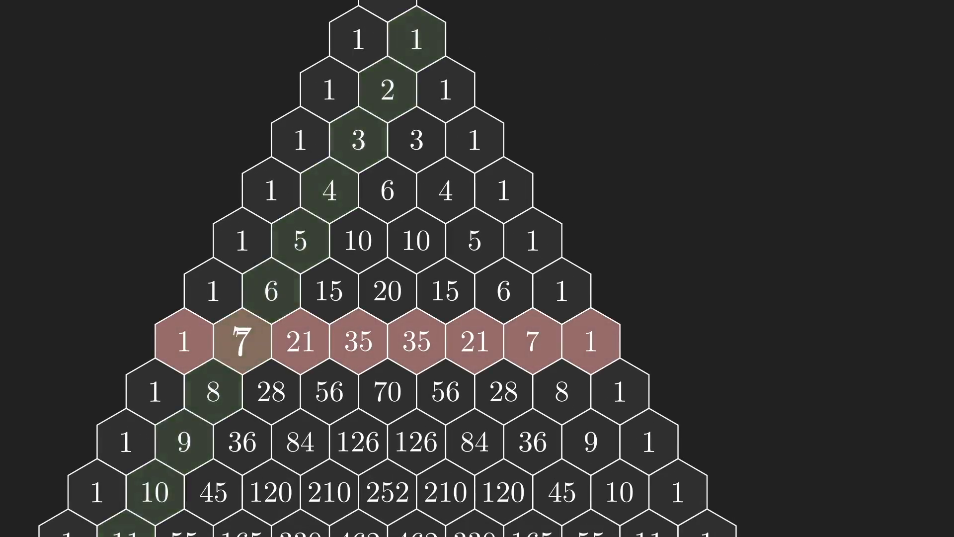